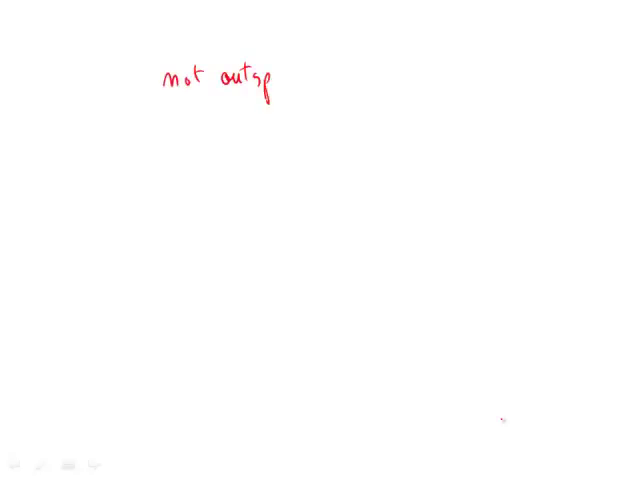
- Finish handwriting 'not outspoken' in red and underline 'outspoken' with a wavy line
{"action": "type", "text": "poken"}
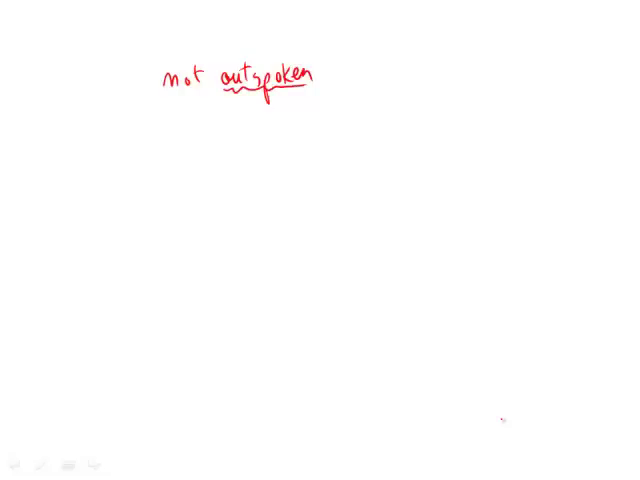
- Write A and B below the note, circle A and strike through B
{"action": "left_click_drag", "start_coordinate": [236, 120], "coordinate": [236, 150]}
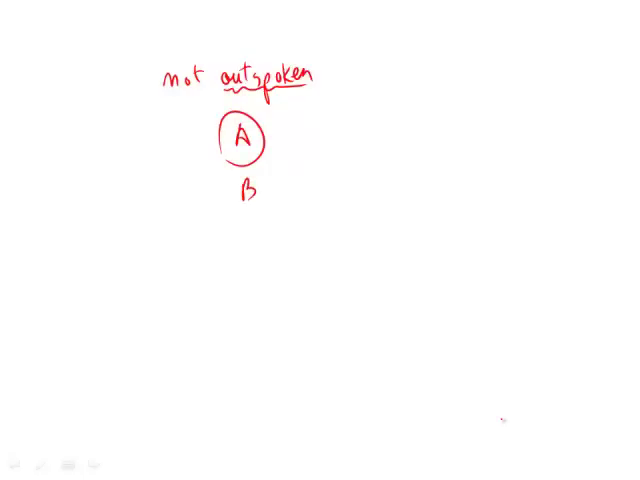
{"action": "left_click_drag", "start_coordinate": [224, 204], "coordinate": [272, 180]}
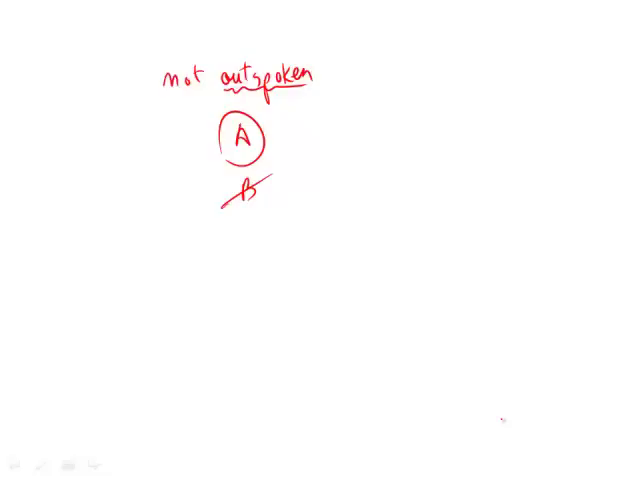